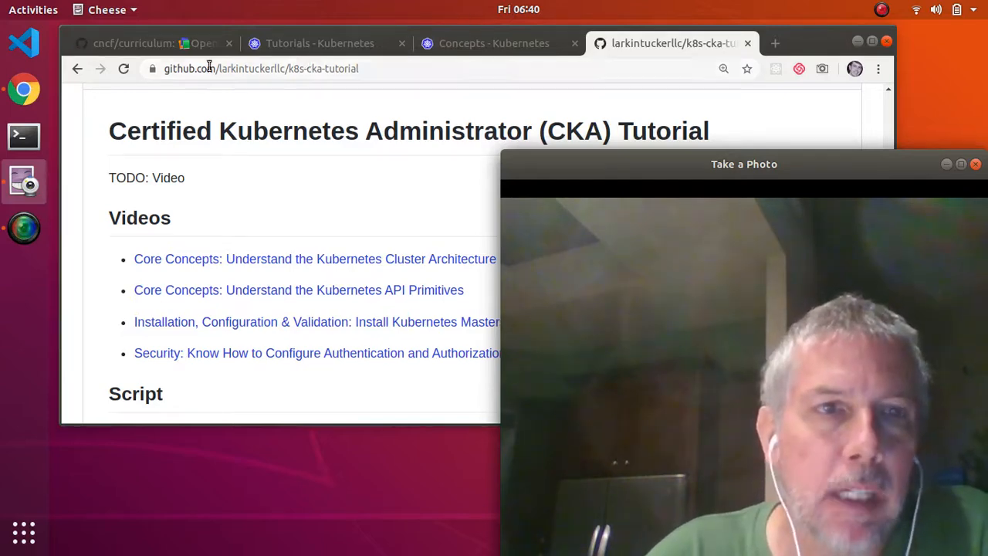
# - Switch to the cncf/curriculum repo and browse its CKA/CKAD curriculum PDFs and README
pyautogui.click(146, 43)
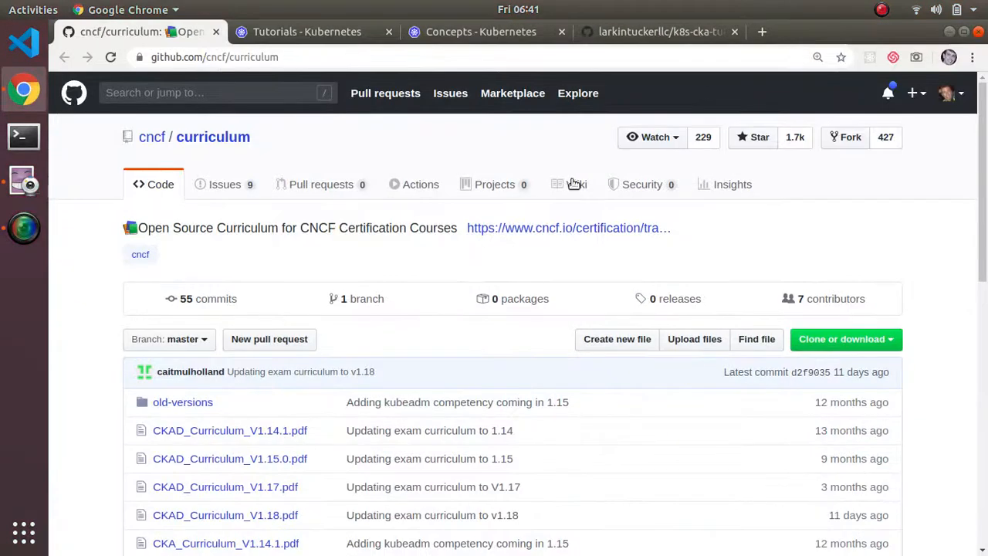
pyautogui.scroll(-3)
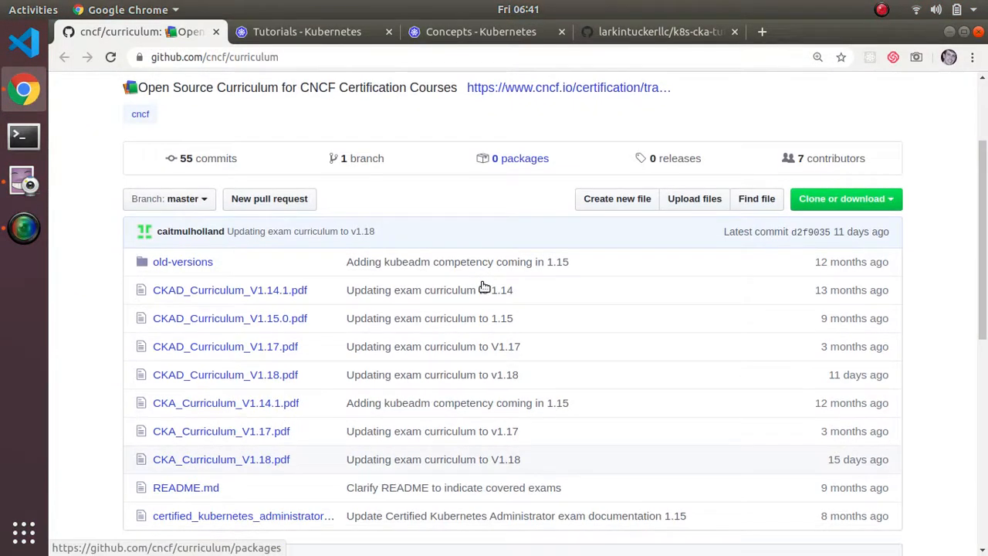
pyautogui.scroll(-3)
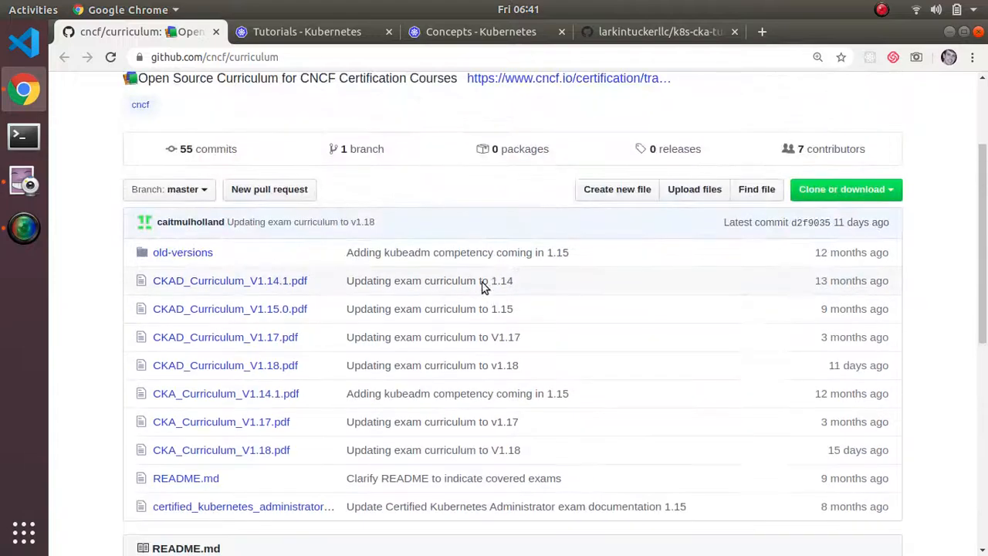
pyautogui.scroll(-3)
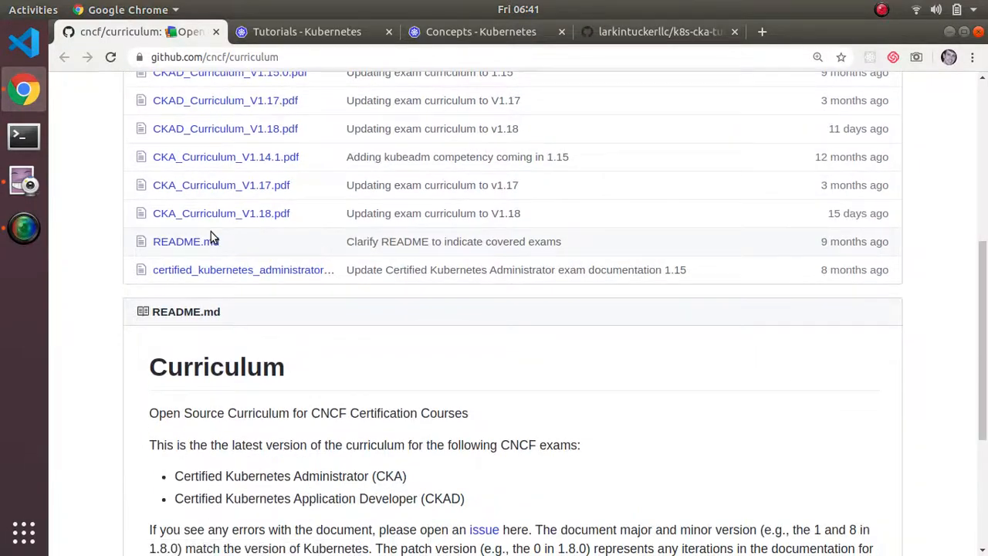
pyautogui.scroll(3)
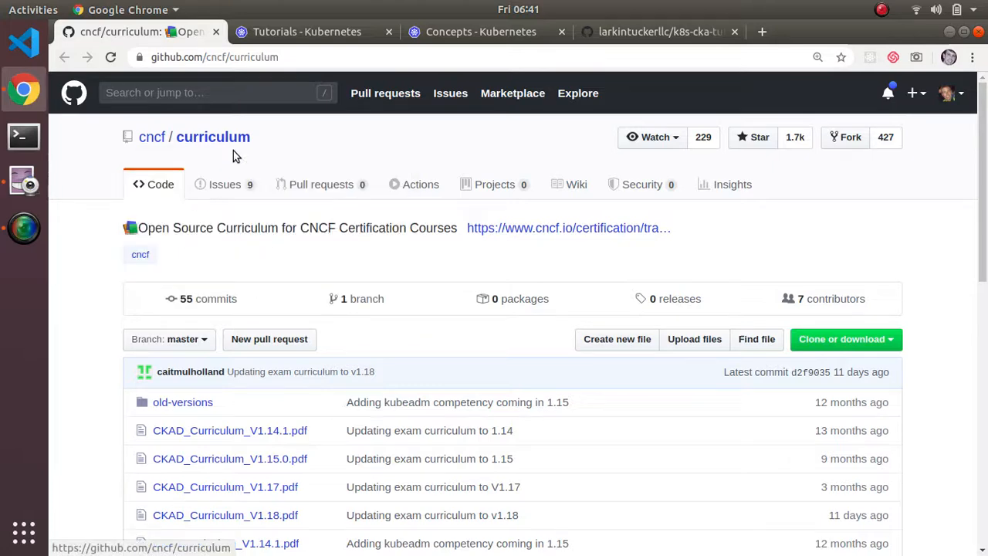
pyautogui.scroll(-3)
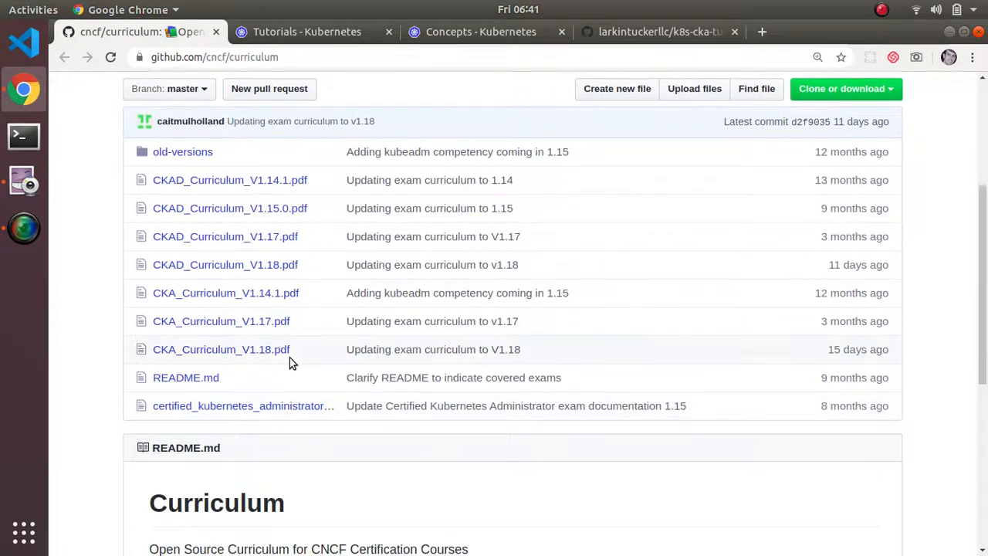
pyautogui.moveTo(223, 394)
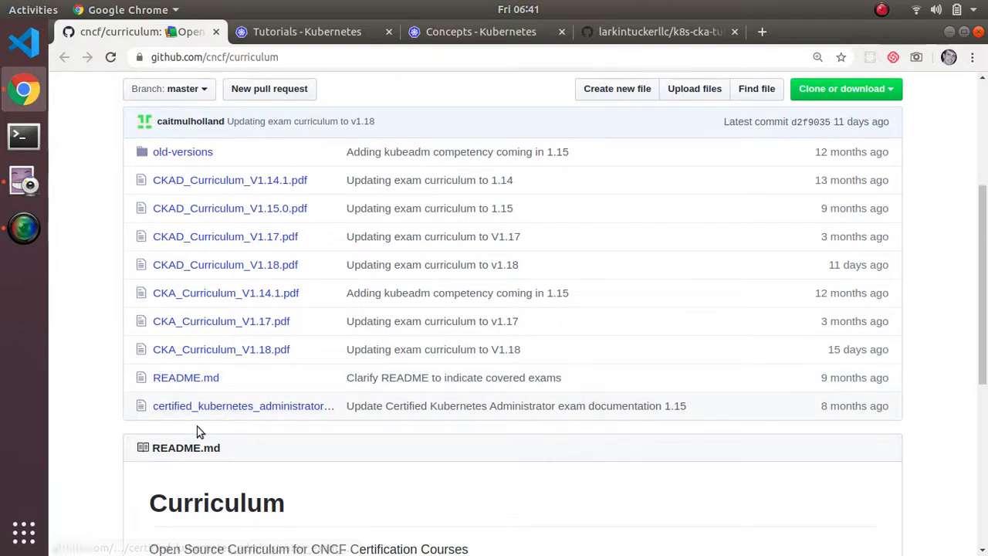
pyautogui.moveTo(221, 349)
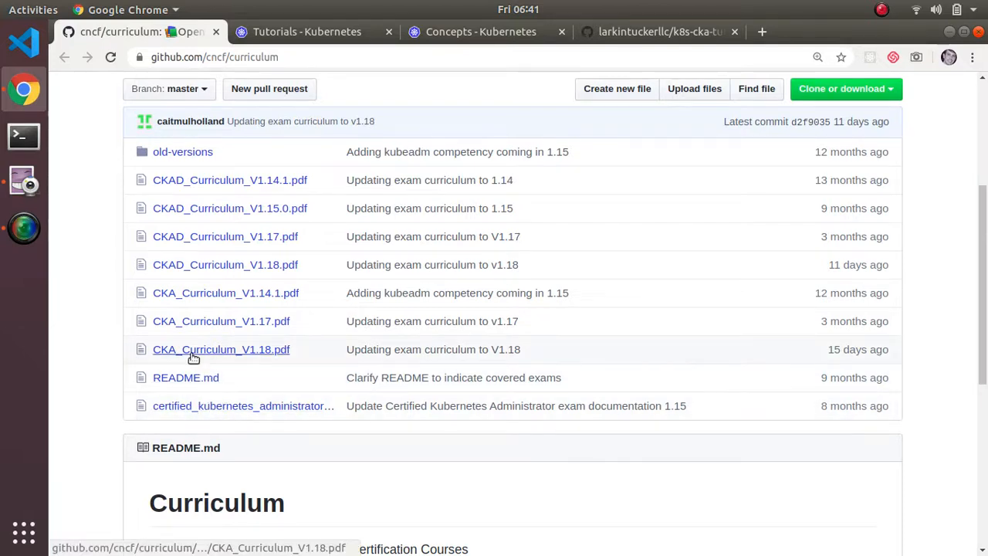
# - Open CKA_Curriculum_V1.18.pdf and read its Scheduling, Logging, Lifecycle and Cluster Maintenance domains
pyautogui.click(221, 349)
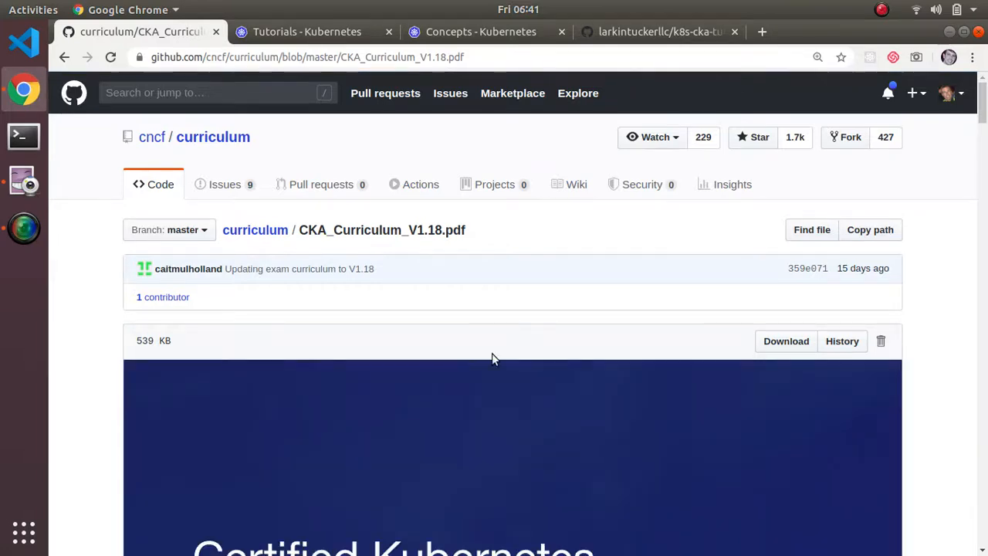
pyautogui.scroll(-3)
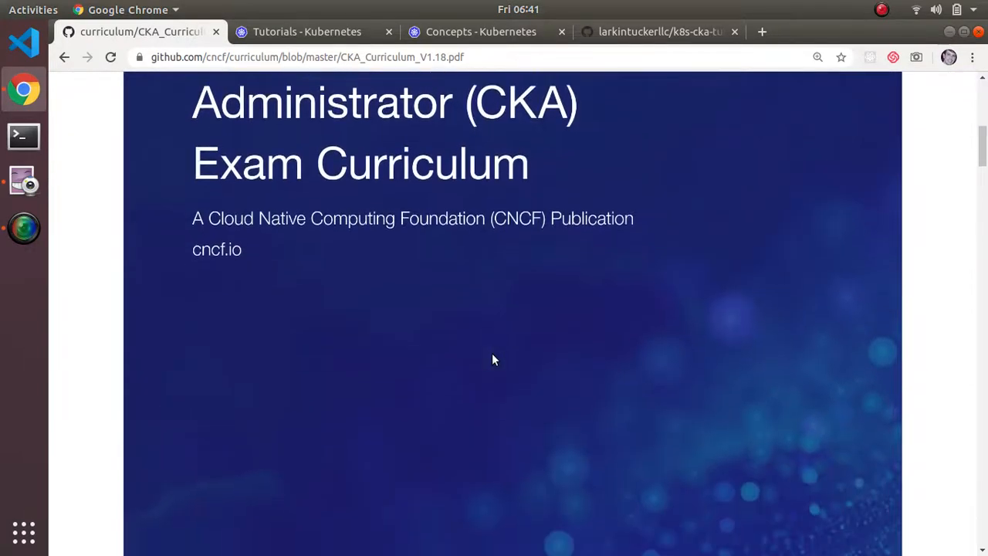
pyautogui.scroll(-3)
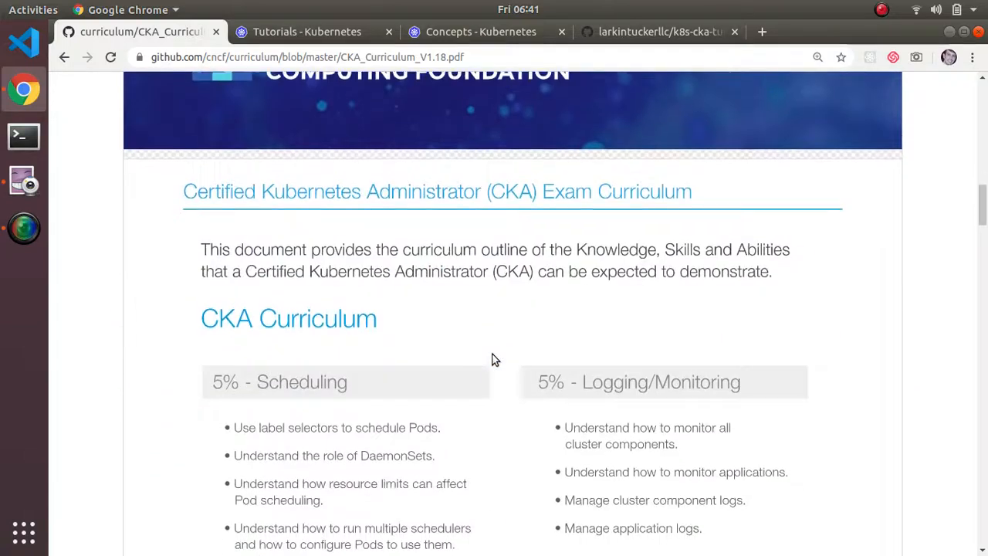
pyautogui.scroll(-3)
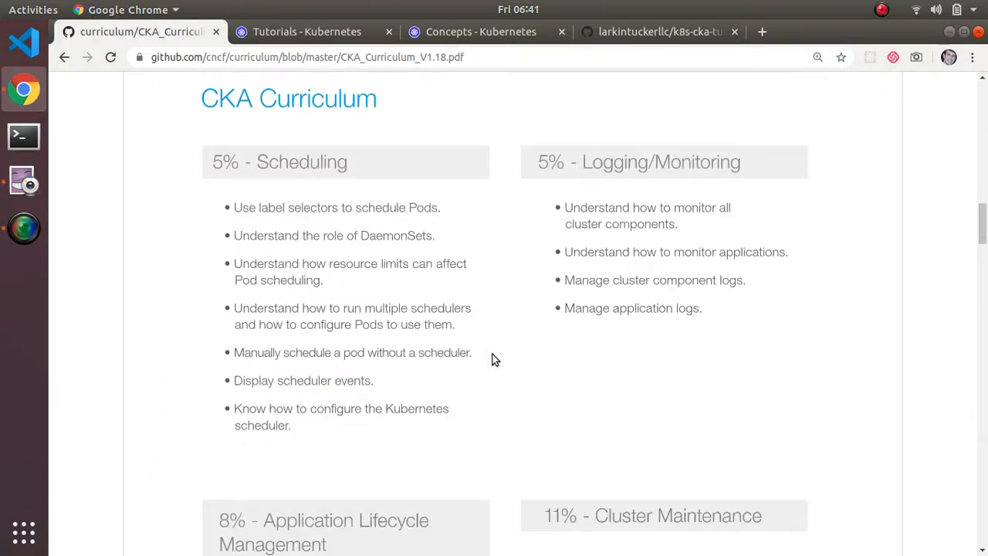
pyautogui.scroll(-3)
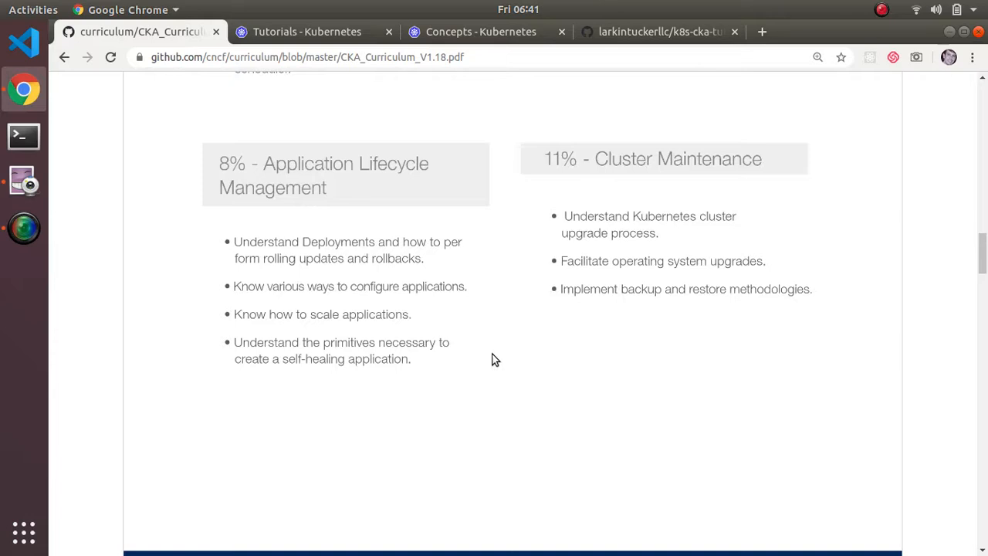
pyautogui.scroll(3)
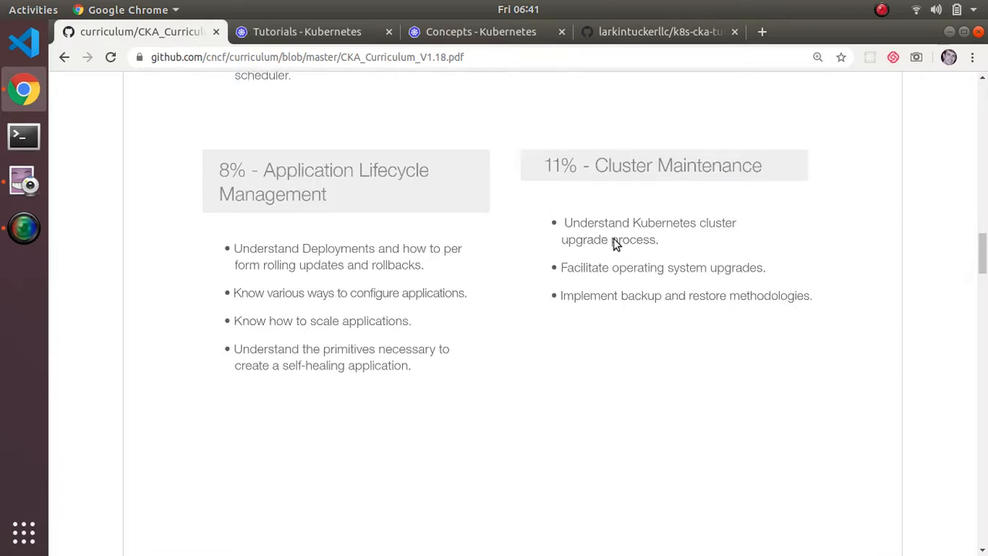
pyautogui.scroll(-3)
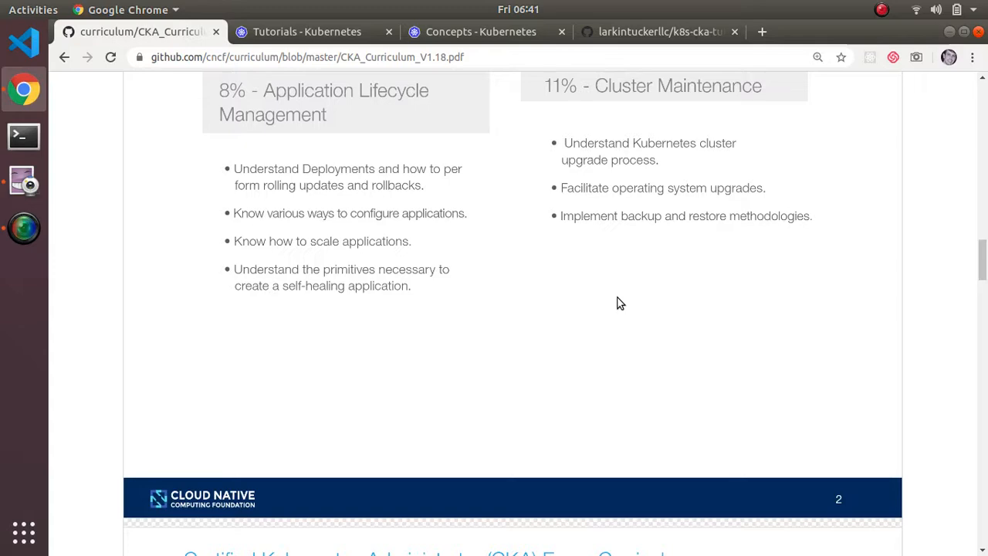
# - Return to the larkintuckerllc/k8s-cka-tutorial README showing its Videos list and Script
pyautogui.click(661, 31)
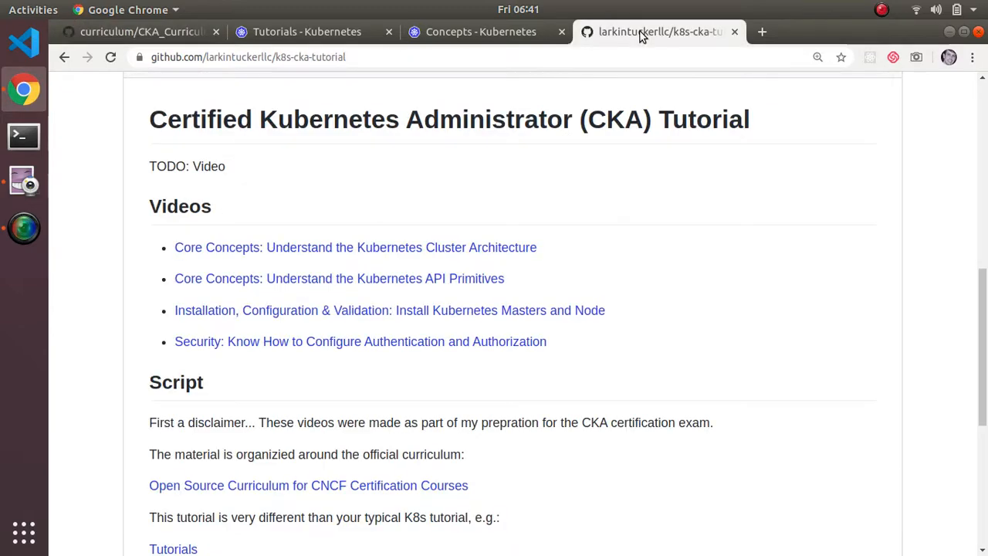
pyautogui.scroll(-3)
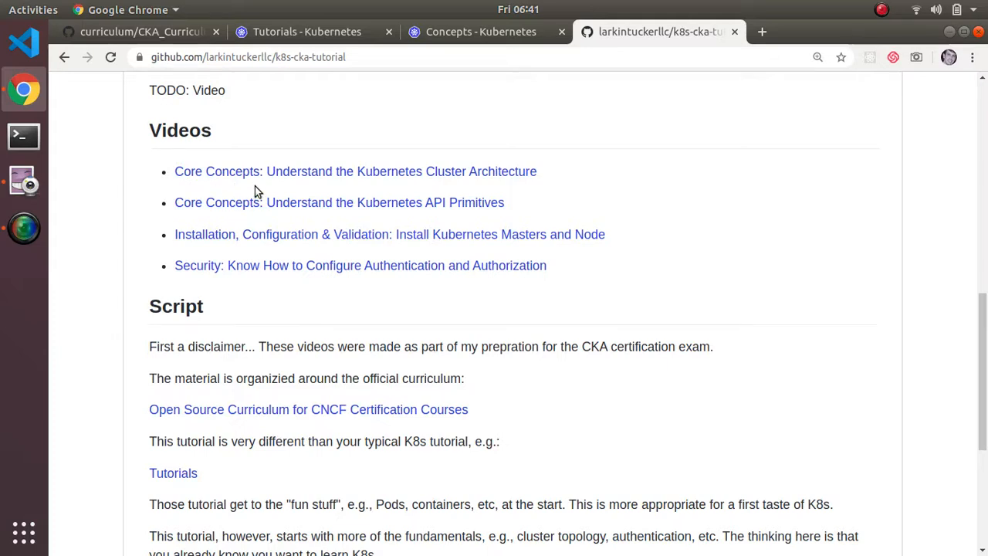
pyautogui.moveTo(269, 102)
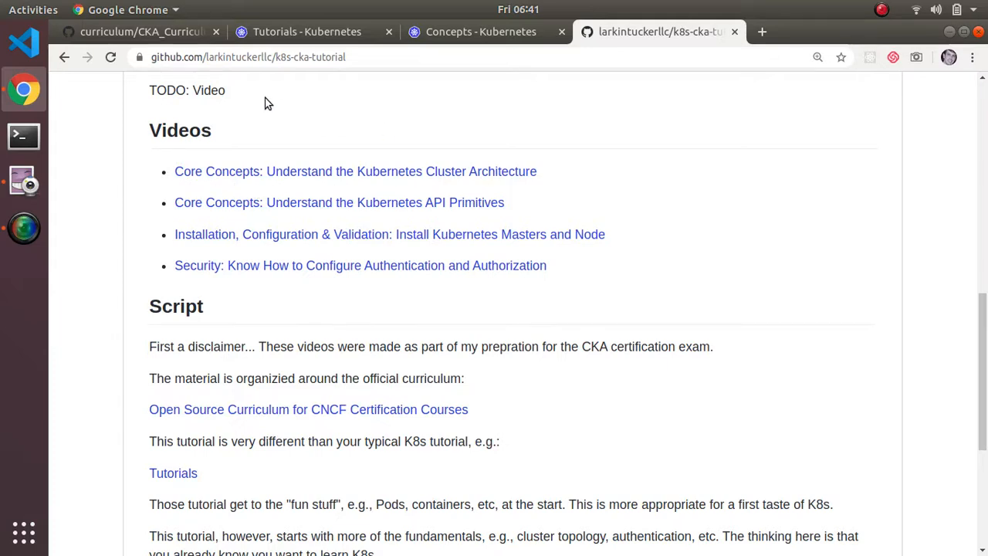
# - Return to the CKA curriculum PDF and review its Troubleshooting and Core Concepts domains
pyautogui.click(139, 30)
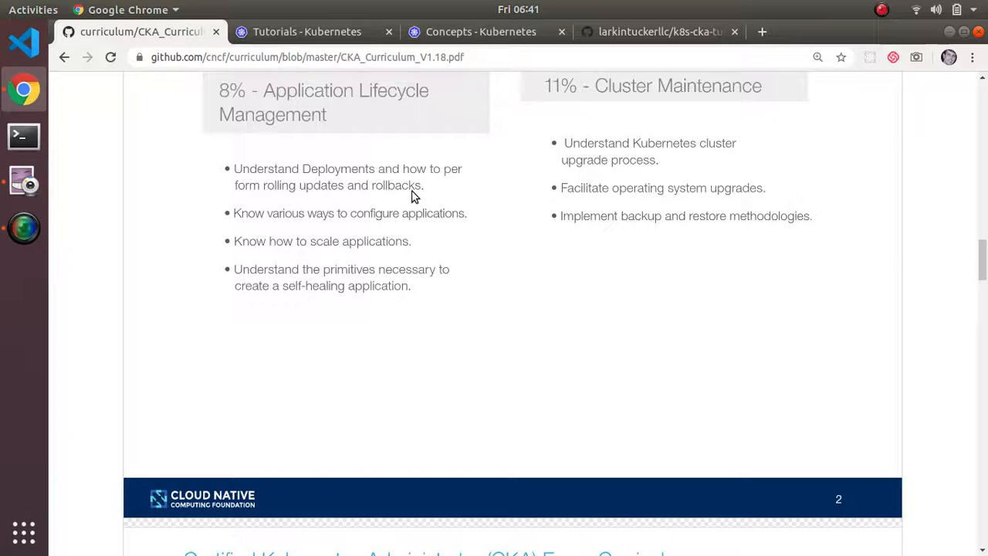
pyautogui.scroll(-3)
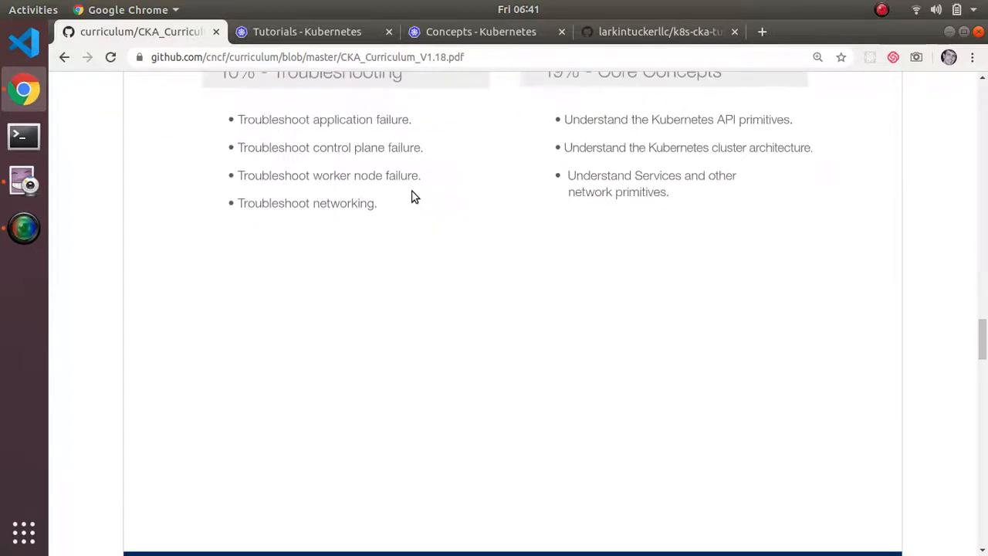
pyautogui.scroll(3)
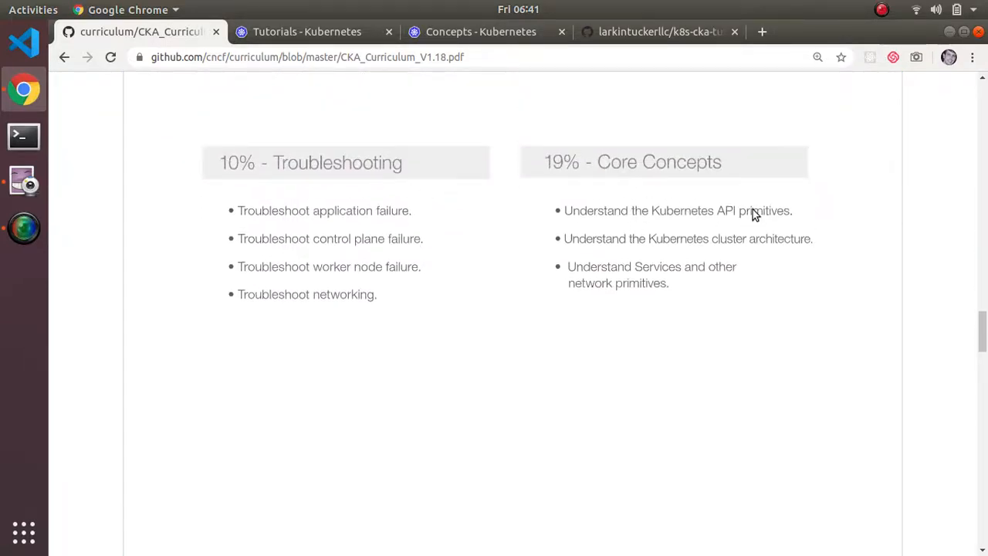
pyautogui.moveTo(438, 241)
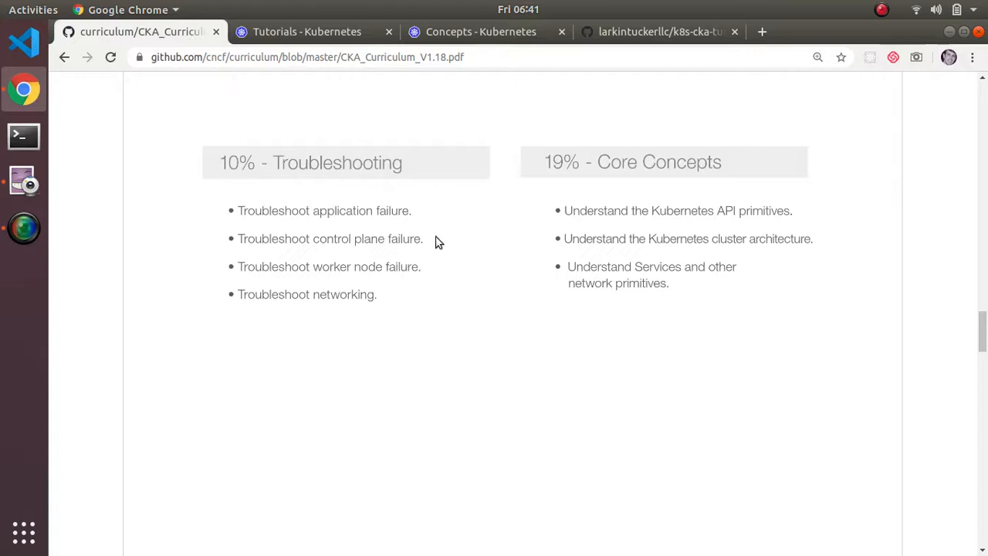
pyautogui.moveTo(517, 129)
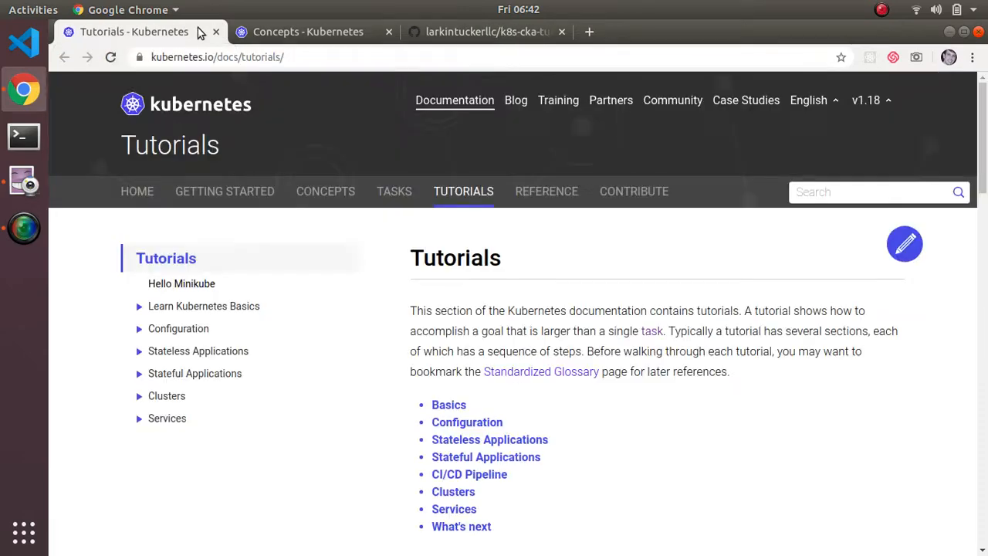
pyautogui.click(309, 31)
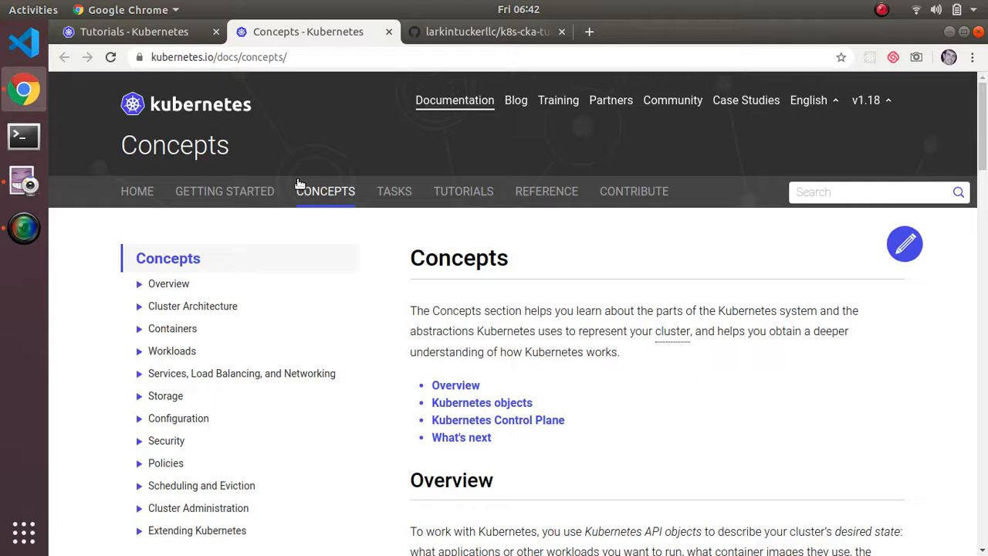
pyautogui.moveTo(272, 142)
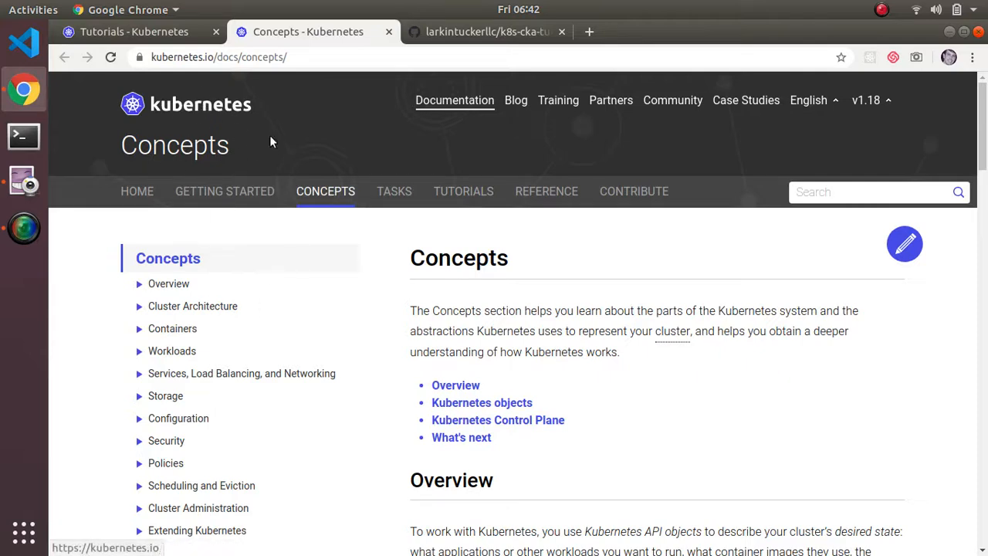
pyautogui.moveTo(374, 208)
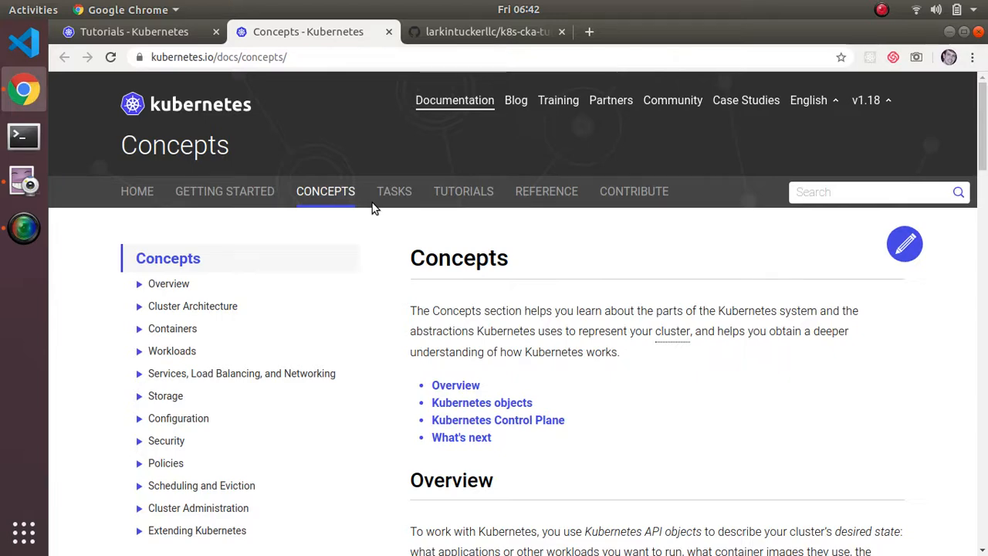
pyautogui.moveTo(389, 30)
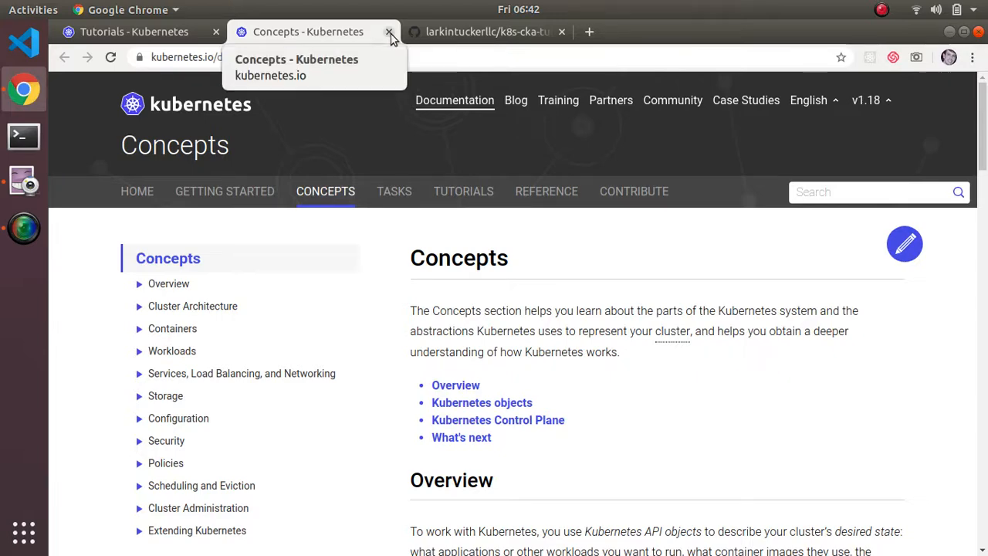
# - Close the Concepts tab and scroll the Kubernetes Tutorials page to its Basics section
pyautogui.click(389, 31)
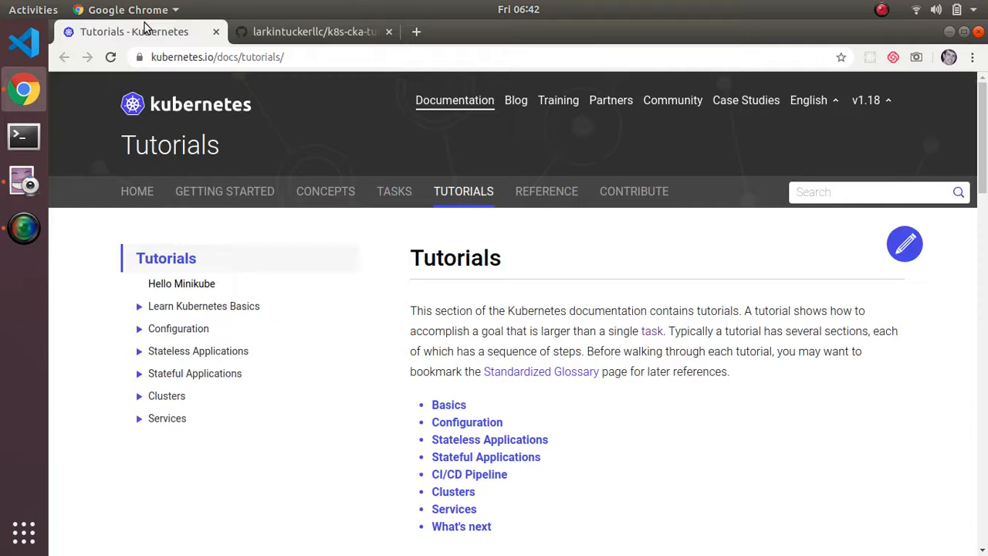
pyautogui.moveTo(338, 157)
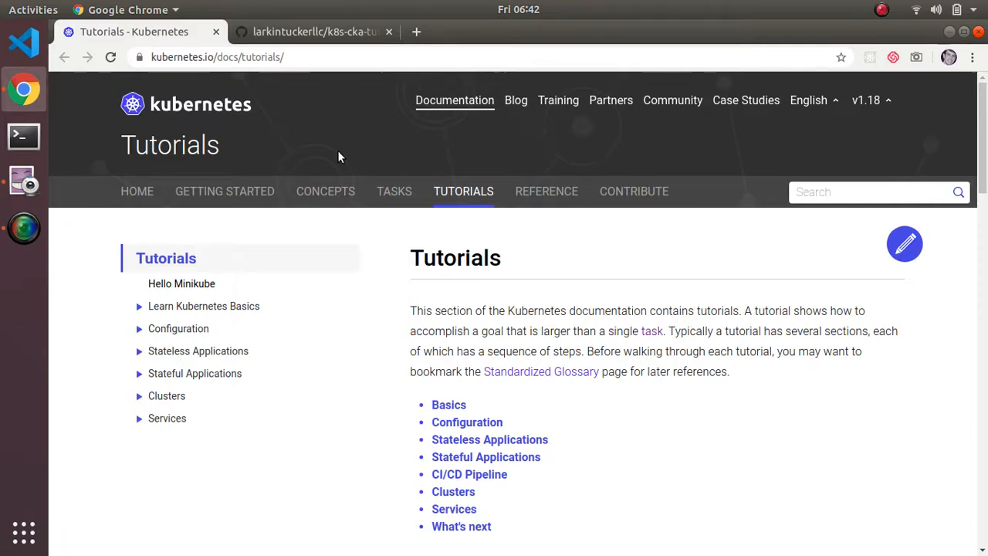
pyautogui.moveTo(508, 303)
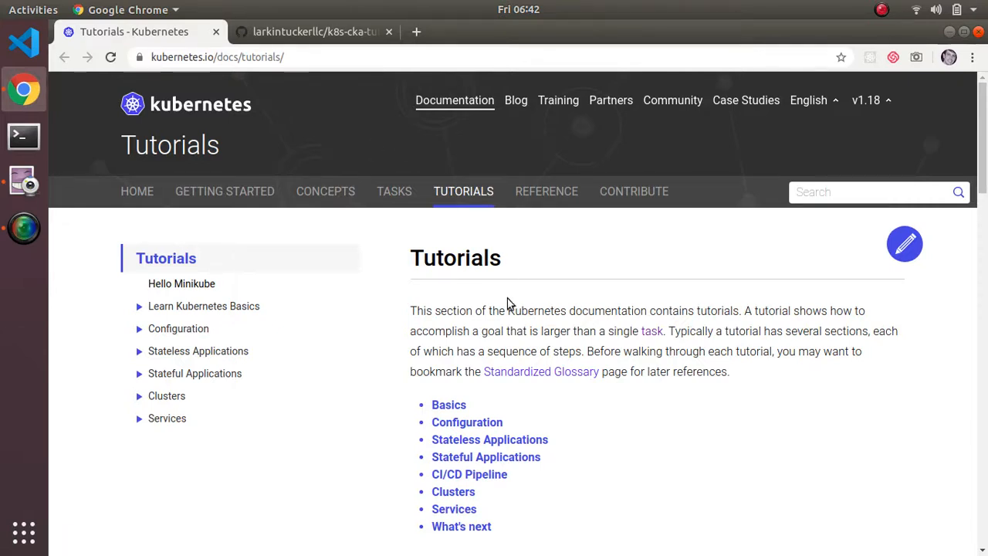
pyautogui.scroll(-3)
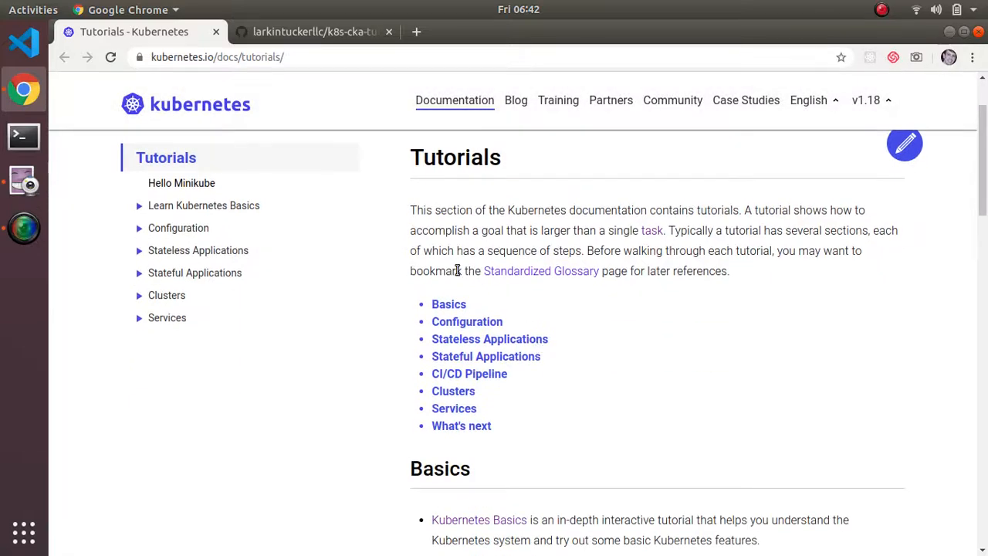
pyautogui.moveTo(494, 299)
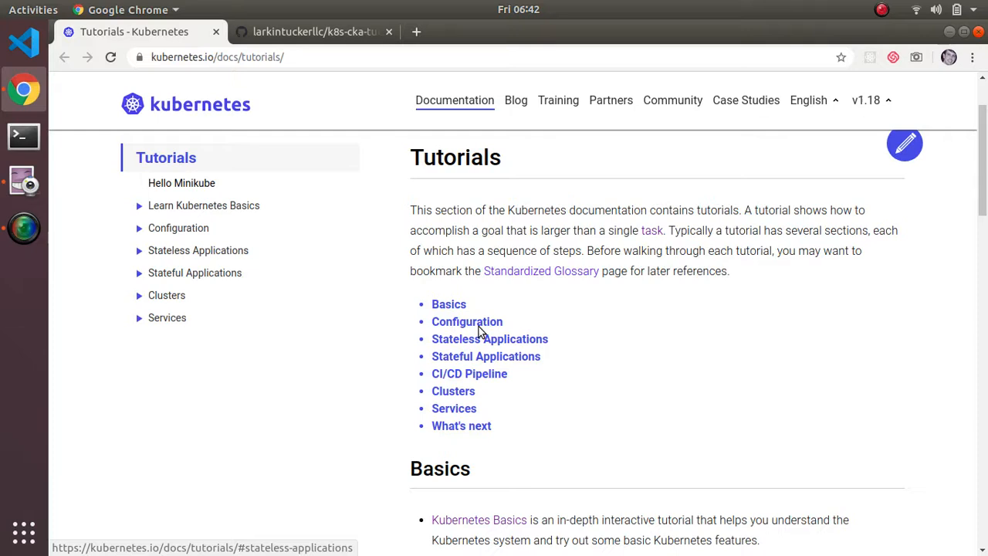
pyautogui.moveTo(559, 340)
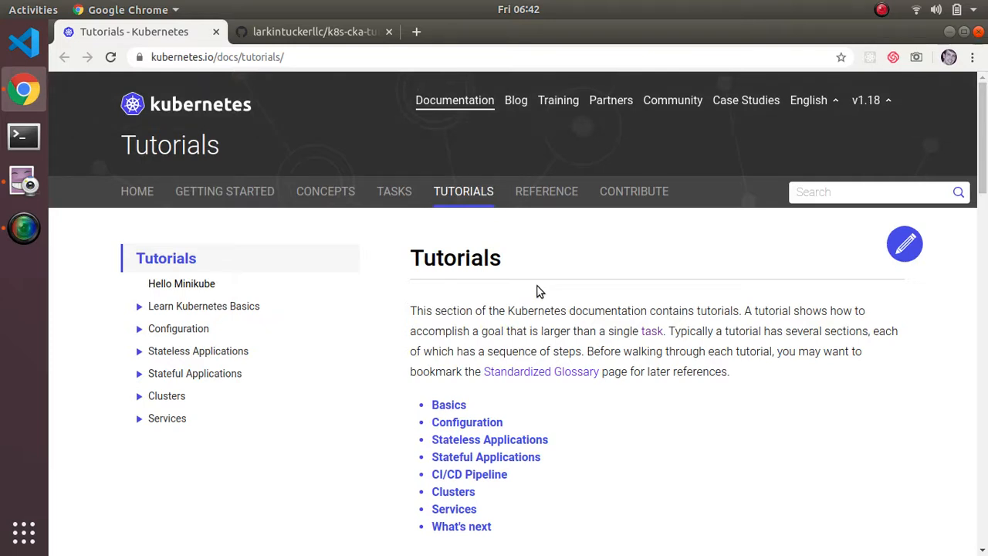
pyautogui.moveTo(400, 183)
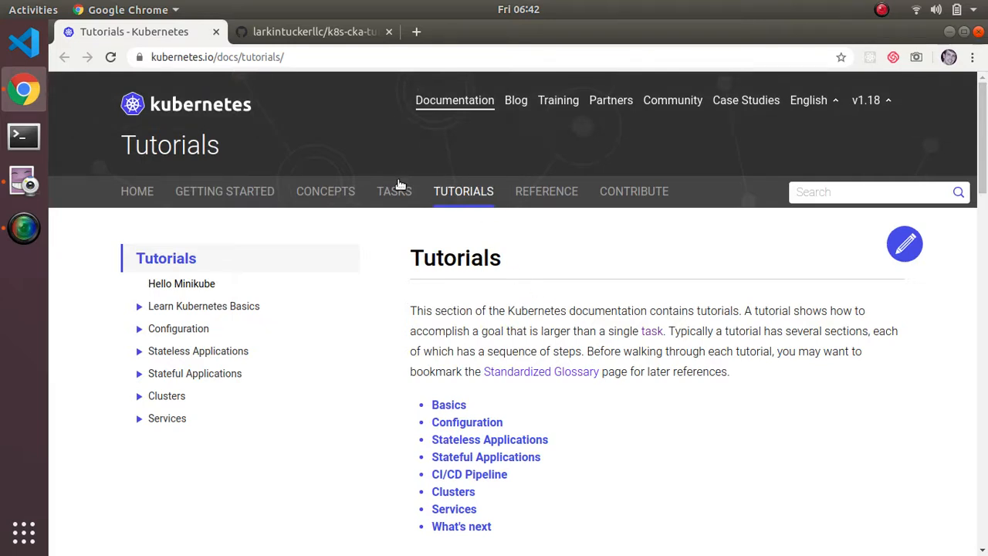
# - Open the Kubernetes docs Tasks section listing Web UI, kubectl and Administering a Cluster topics
pyautogui.click(393, 191)
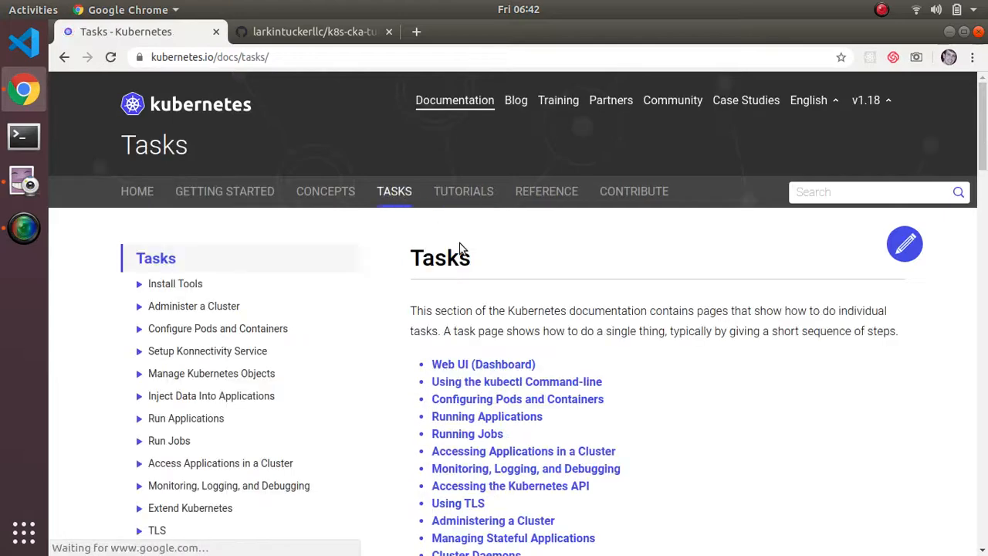
pyautogui.scroll(-3)
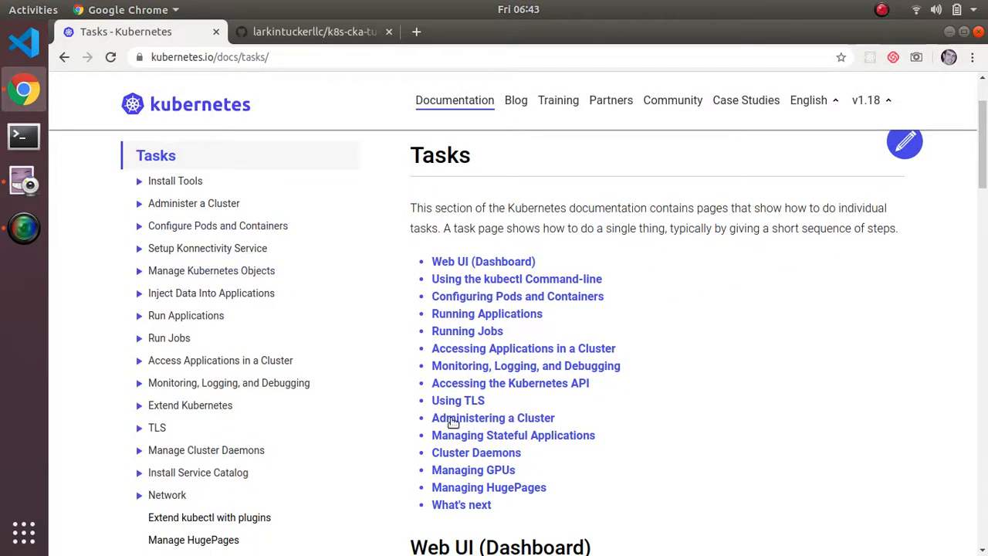
pyautogui.moveTo(365, 289)
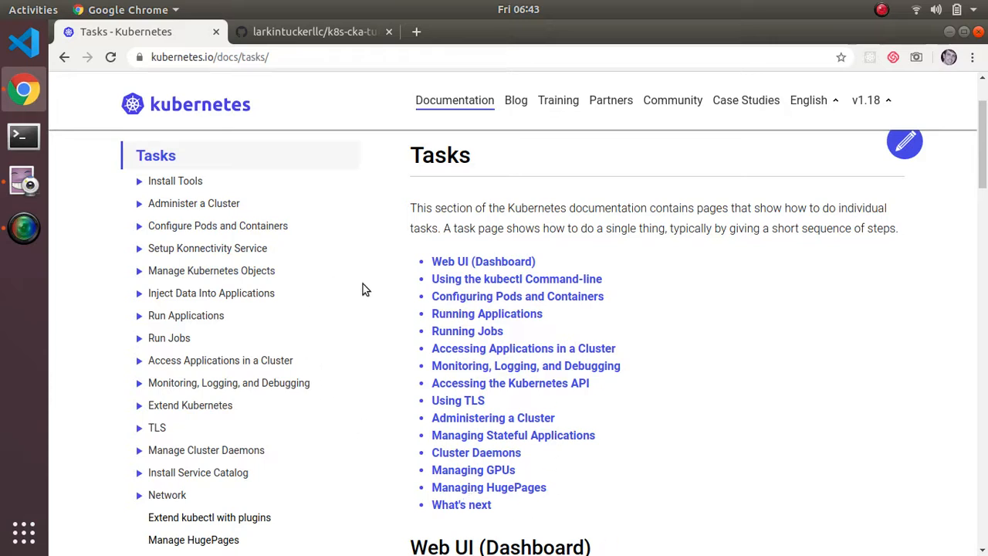
pyautogui.moveTo(377, 269)
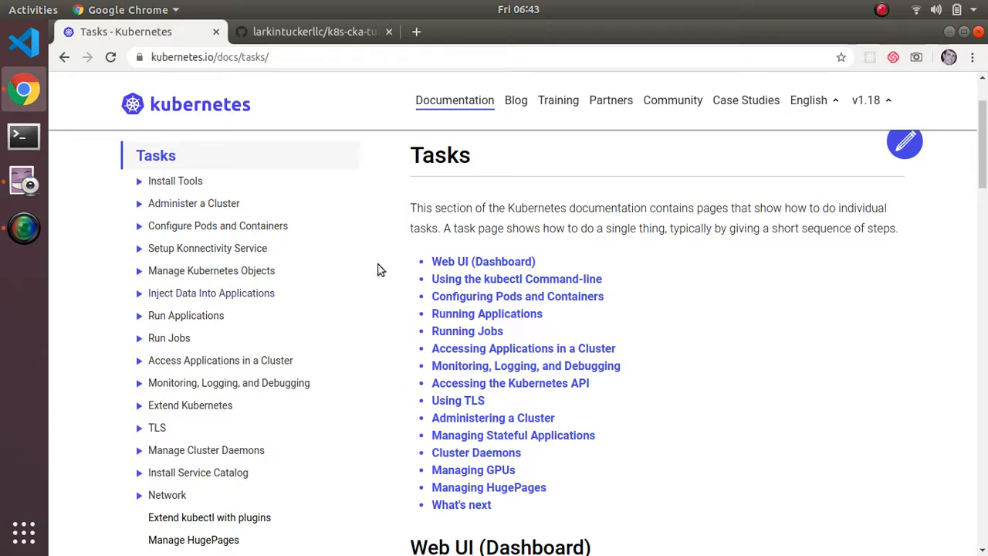
pyautogui.moveTo(523, 516)
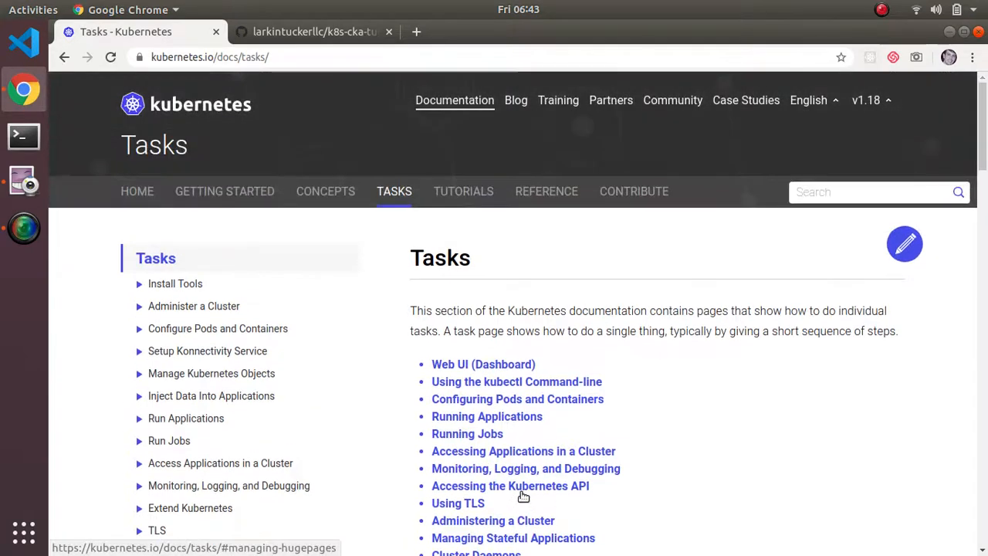
pyautogui.moveTo(331, 301)
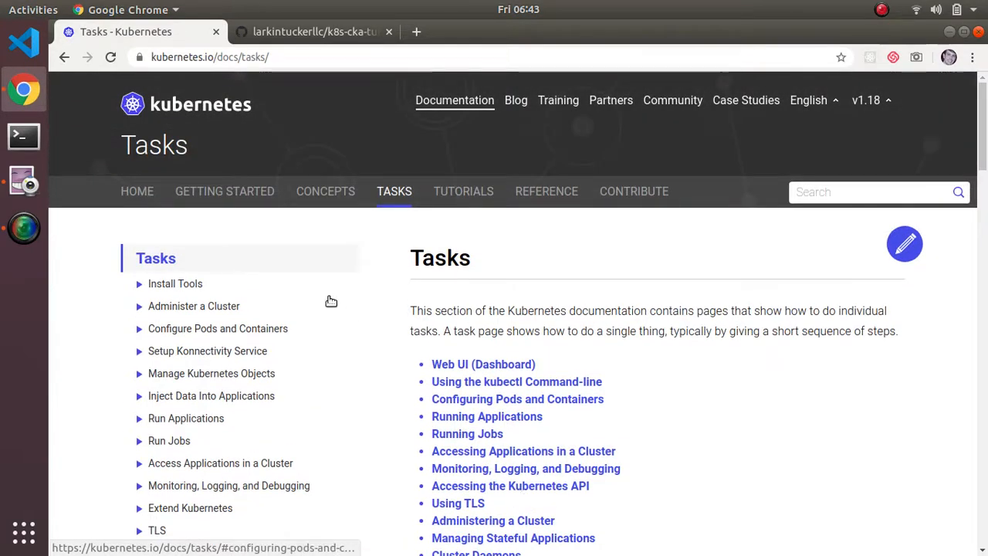
# - Open the Kubernetes docs Concepts section listing Overview, Kubernetes objects and Control Plane
pyautogui.click(325, 192)
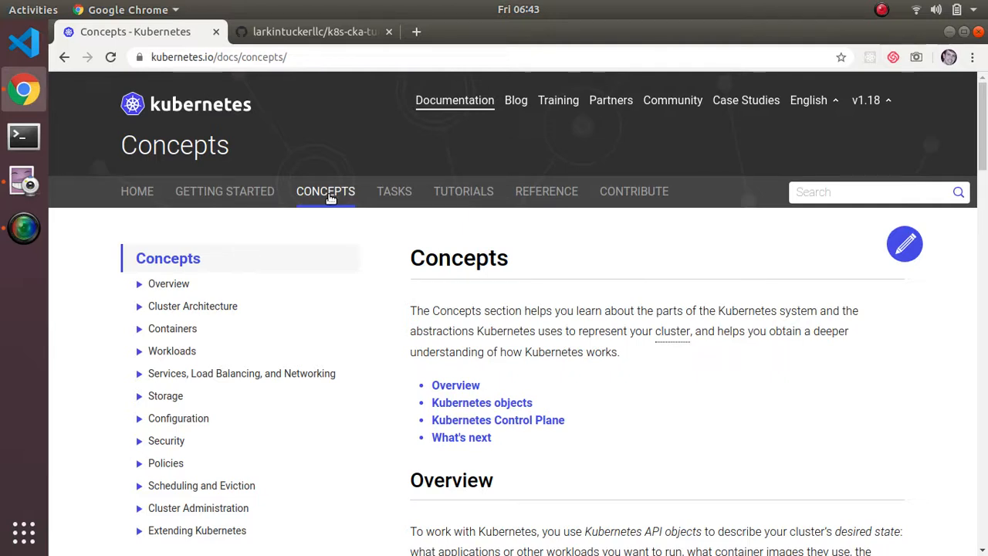
pyautogui.moveTo(357, 108)
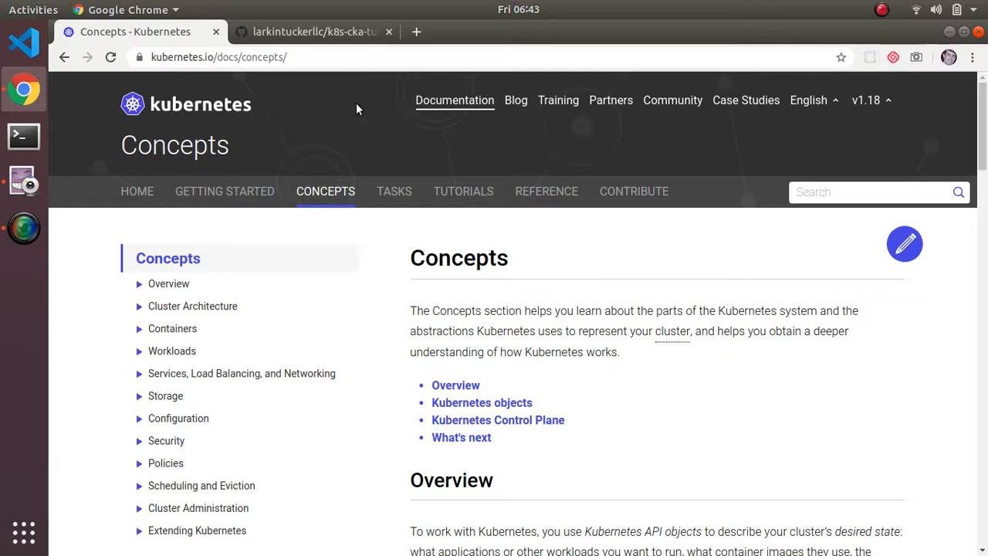
pyautogui.moveTo(524, 173)
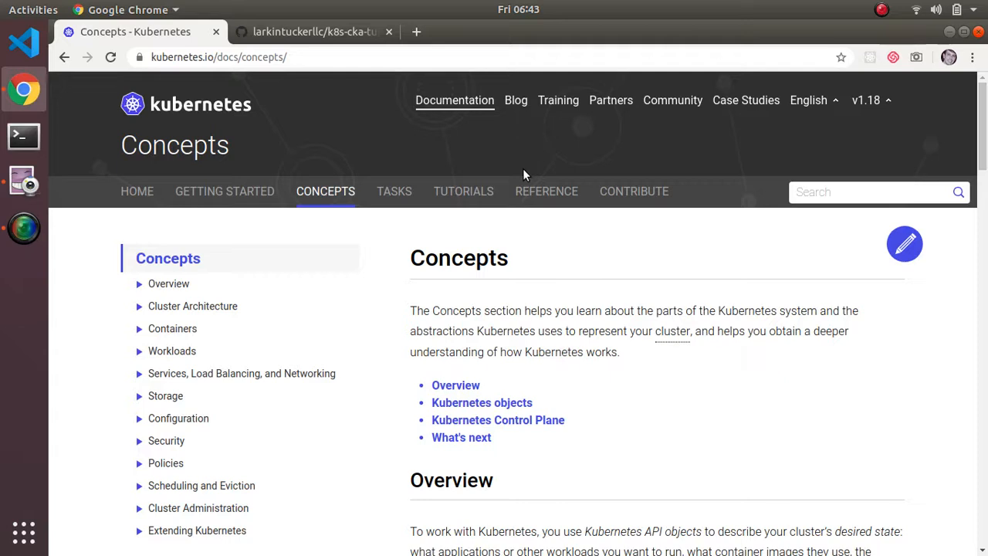
pyautogui.moveTo(522, 352)
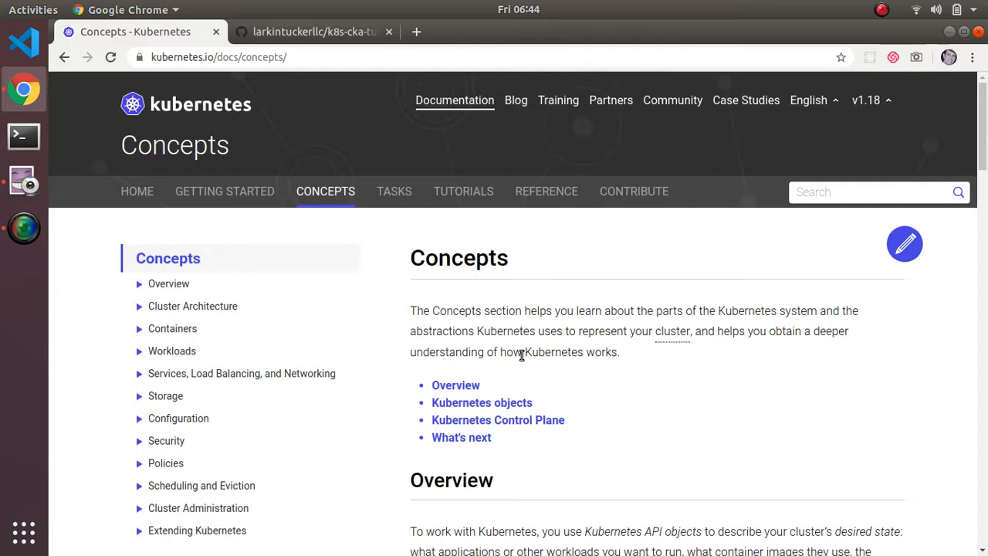
pyautogui.moveTo(271, 75)
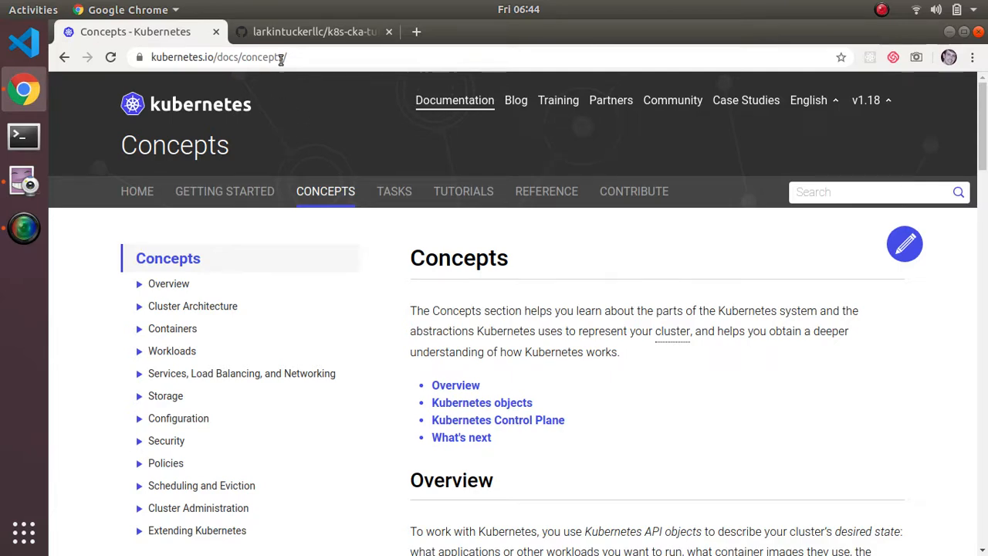
# - Switch to the k8s-cka-tutorial README and scroll up to its CKA Tutorial heading
pyautogui.click(312, 31)
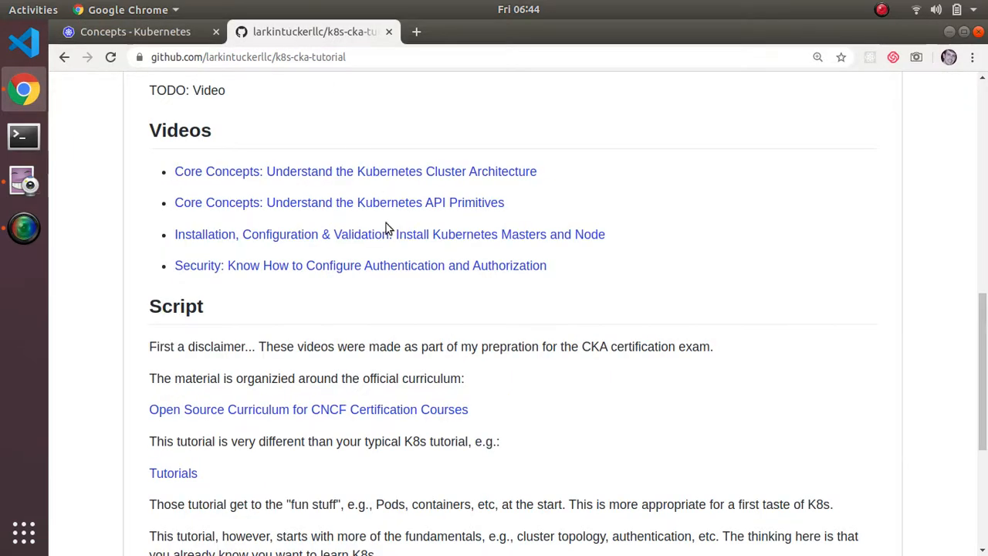
pyautogui.scroll(3)
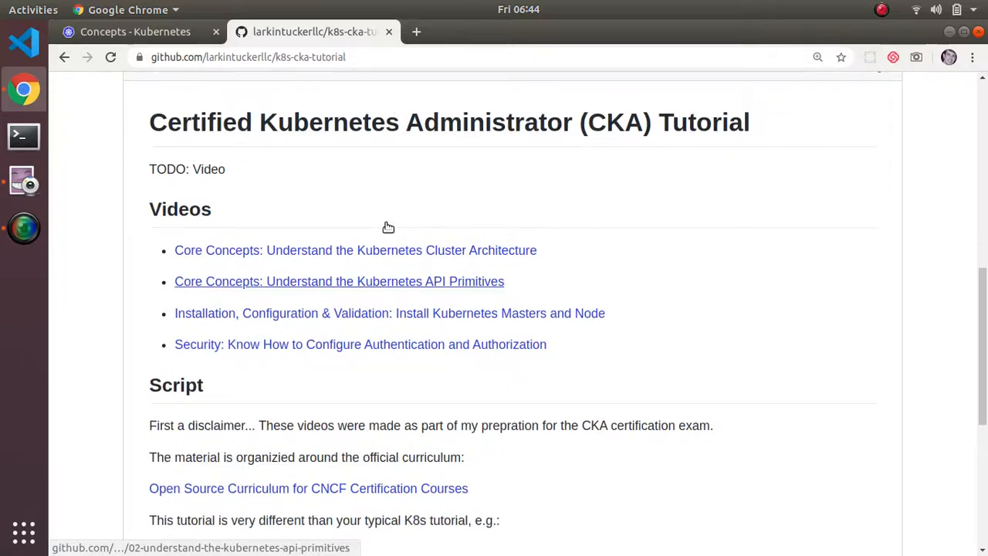